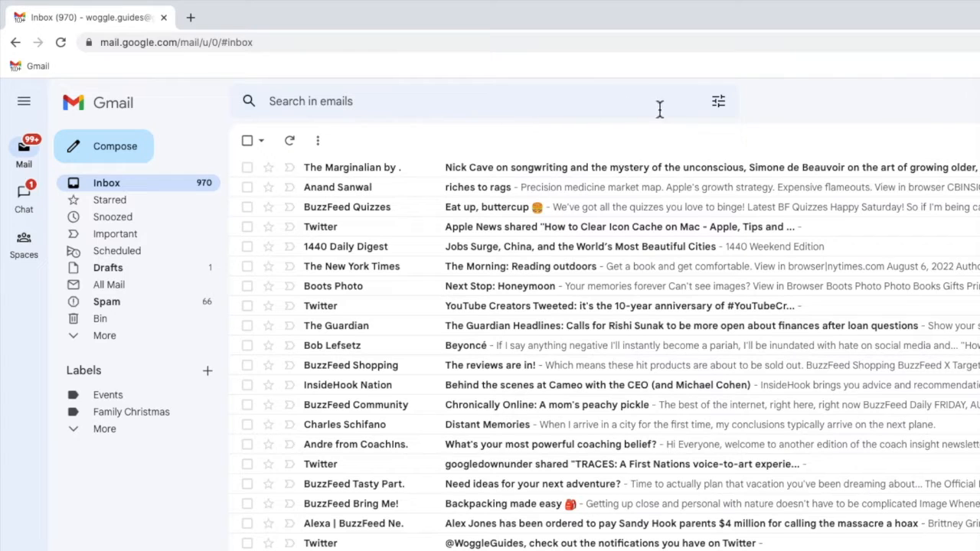
mouse_move(718, 101)
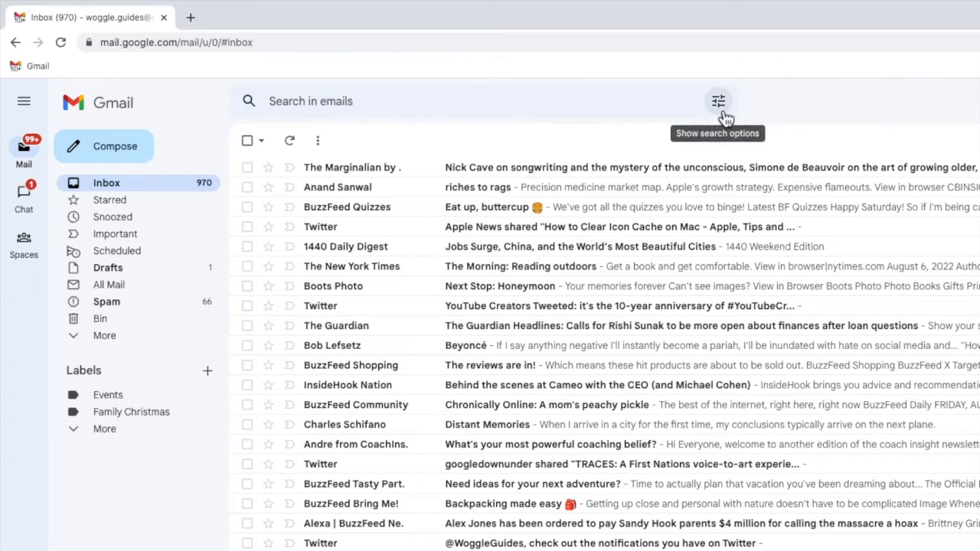
Open Gmail's advanced search form and visit the To, Includes the words and From fields.
click(717, 100)
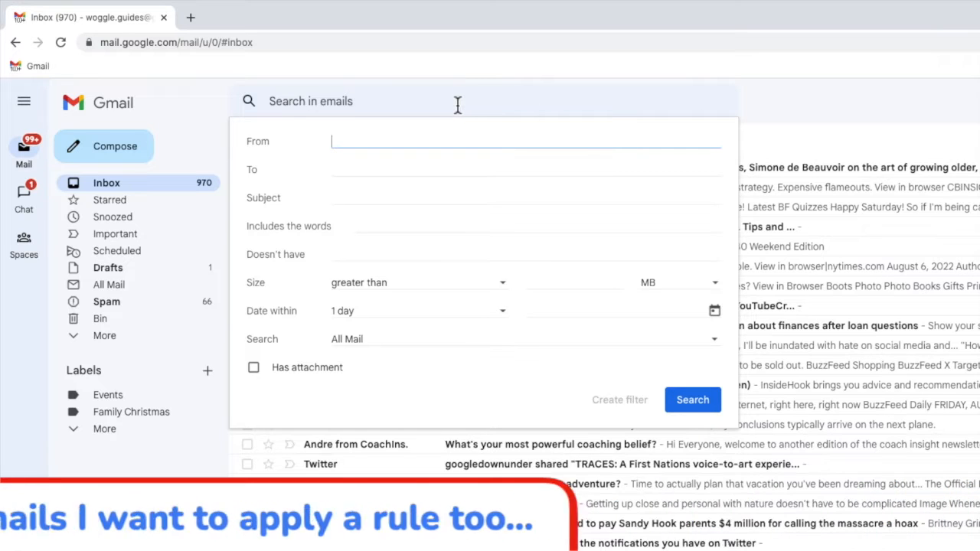
click(526, 169)
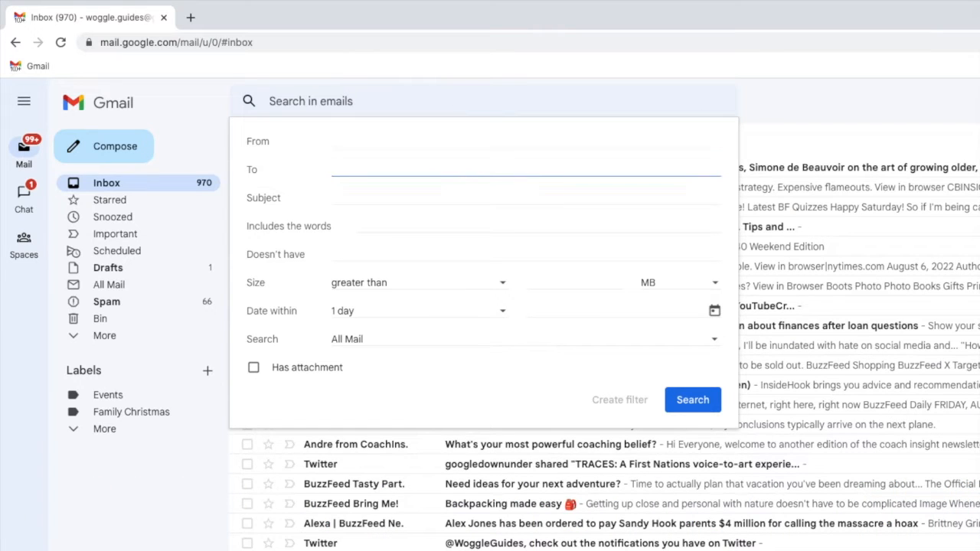
click(536, 226)
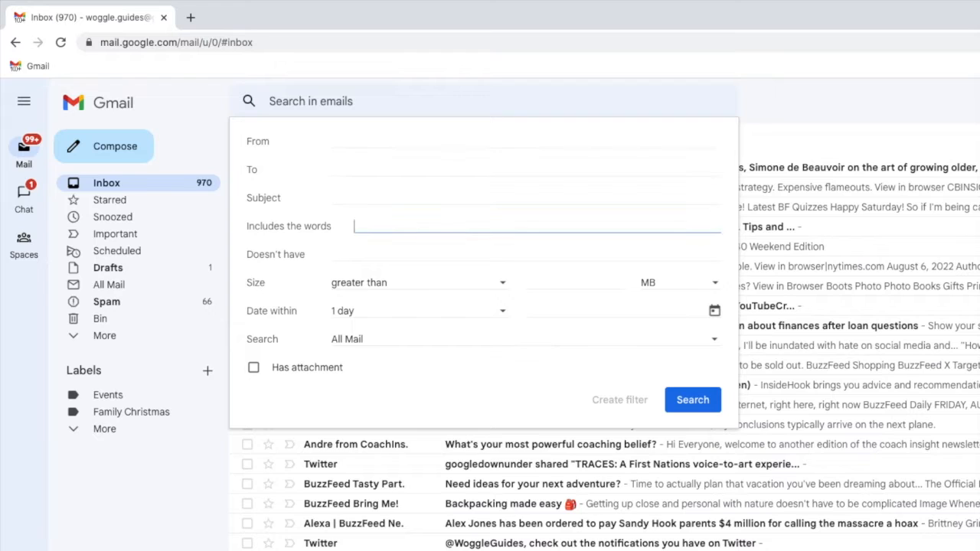
click(574, 282)
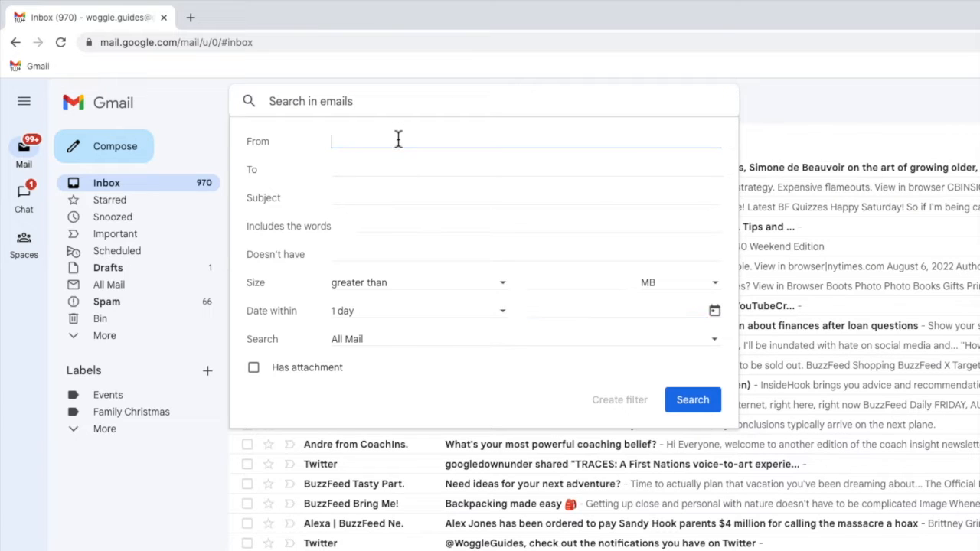
text(t)
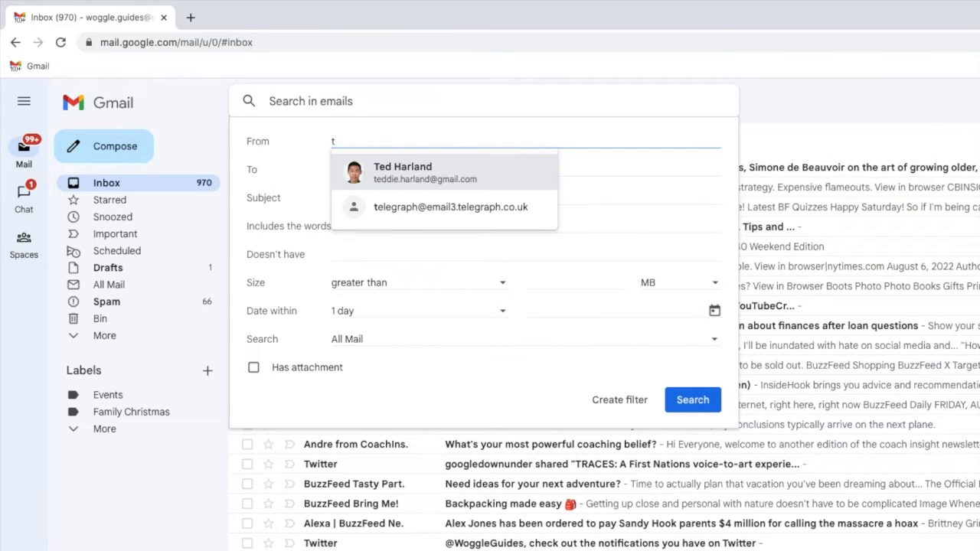
click(425, 172)
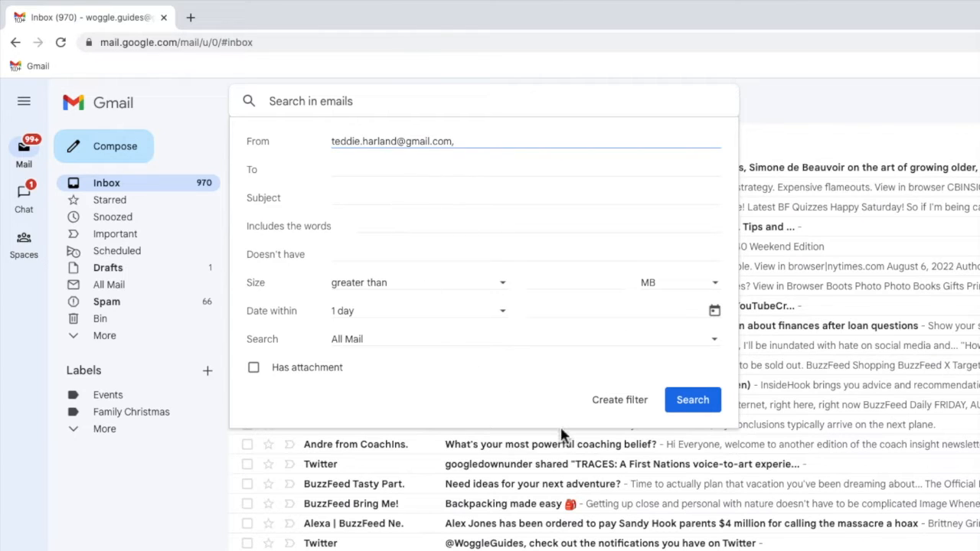
mouse_move(626, 421)
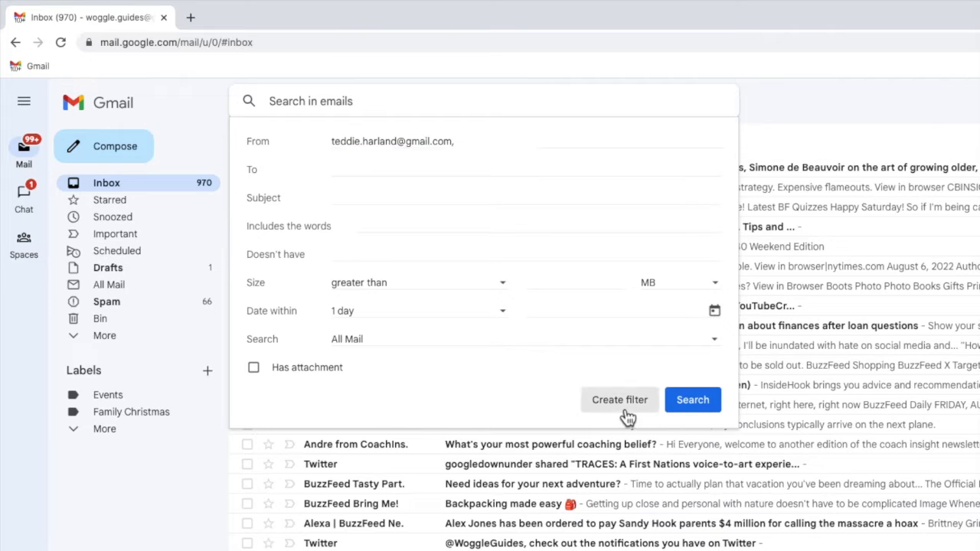
click(620, 400)
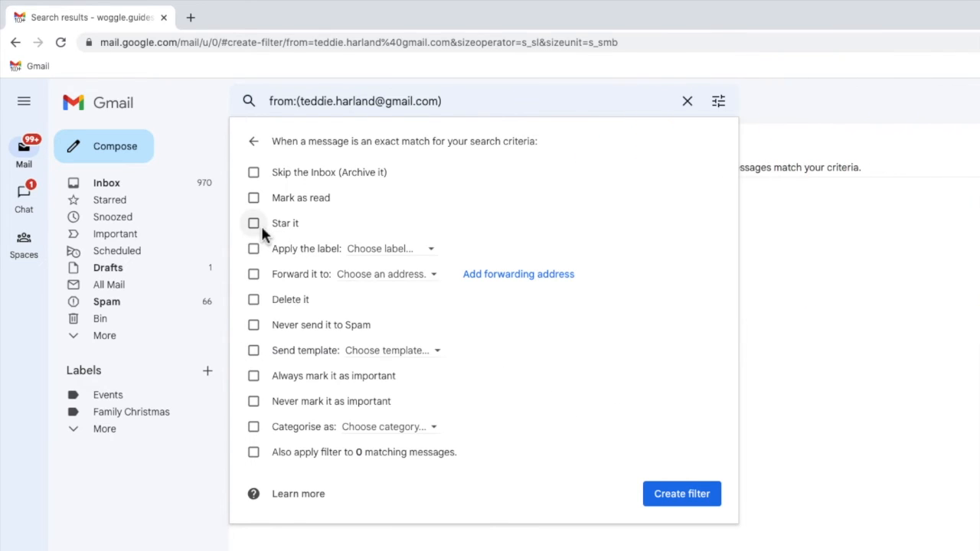
click(253, 223)
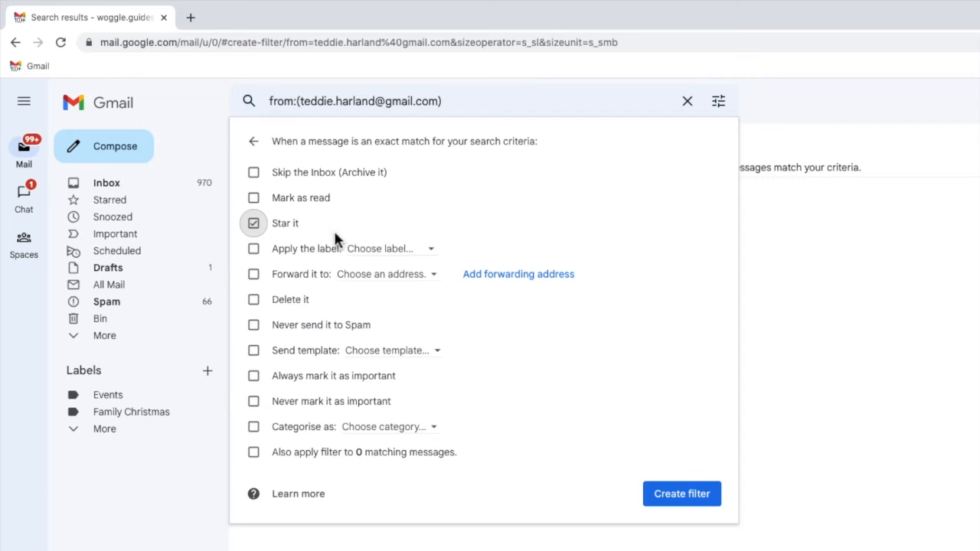
mouse_move(670, 523)
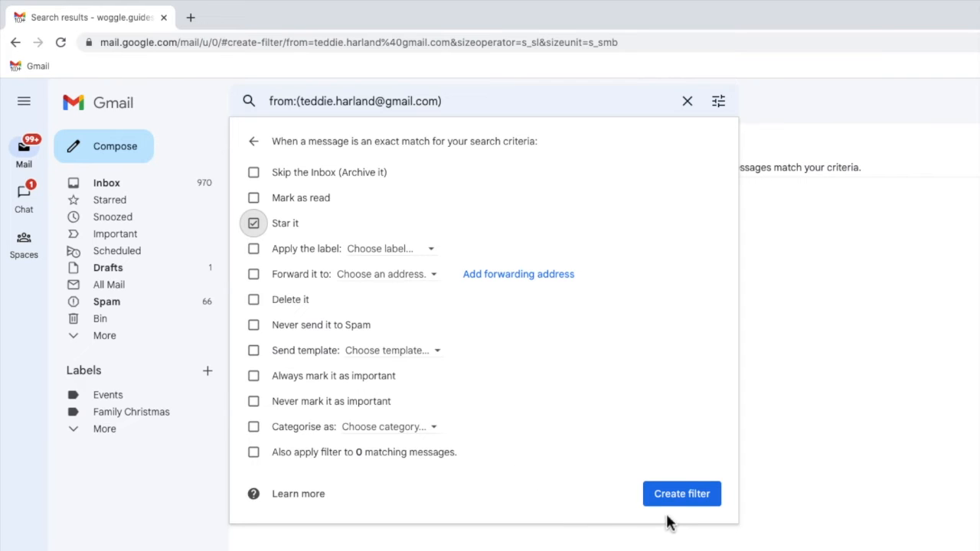
click(681, 494)
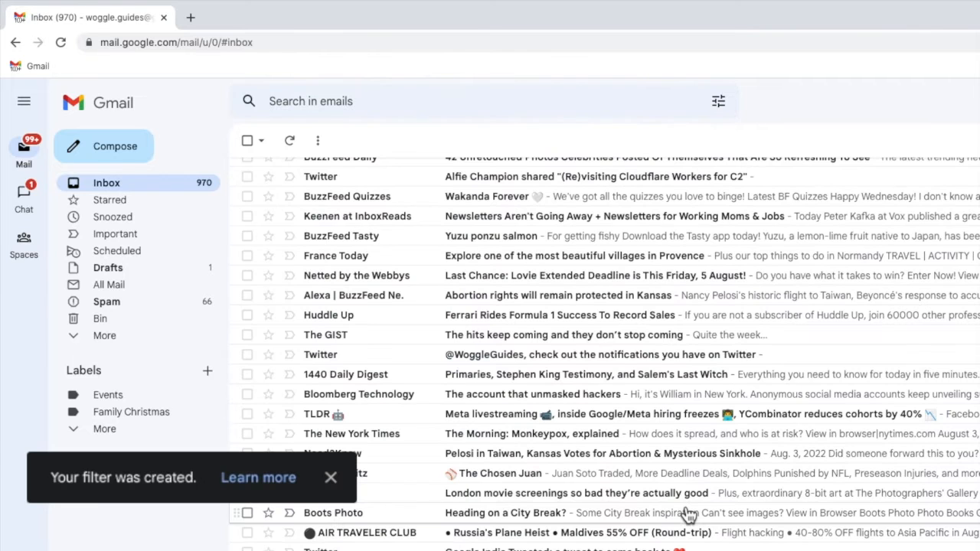